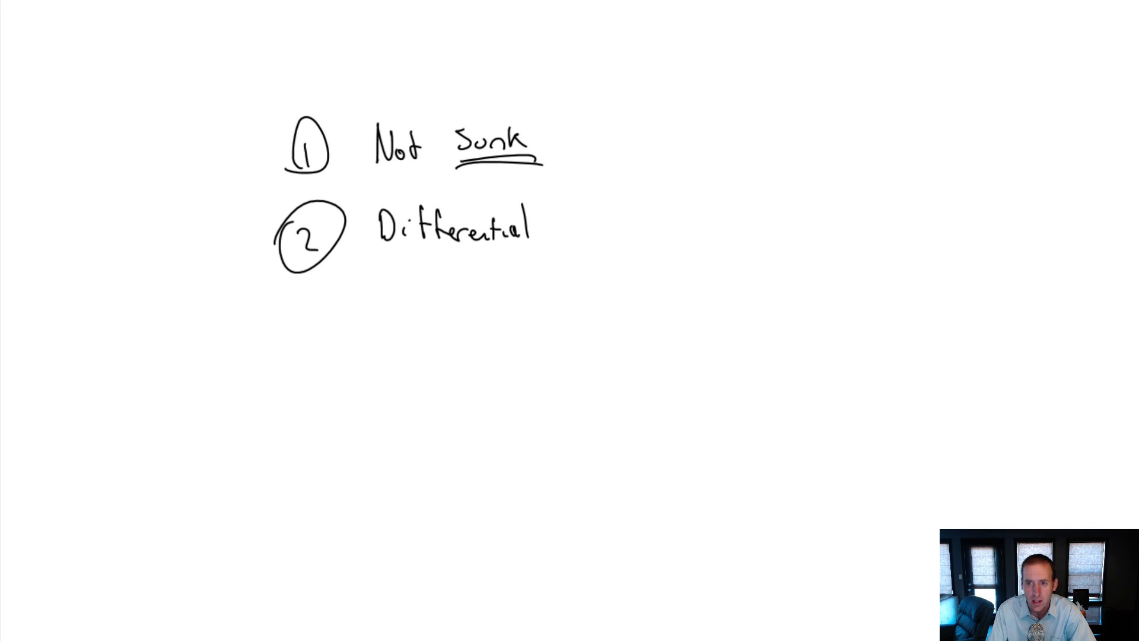
Step: Draw a red equals-style mark to the right of 'Differential'
{"action": "left_click_drag", "start_coordinate": [385, 251], "coordinate": [486, 250]}
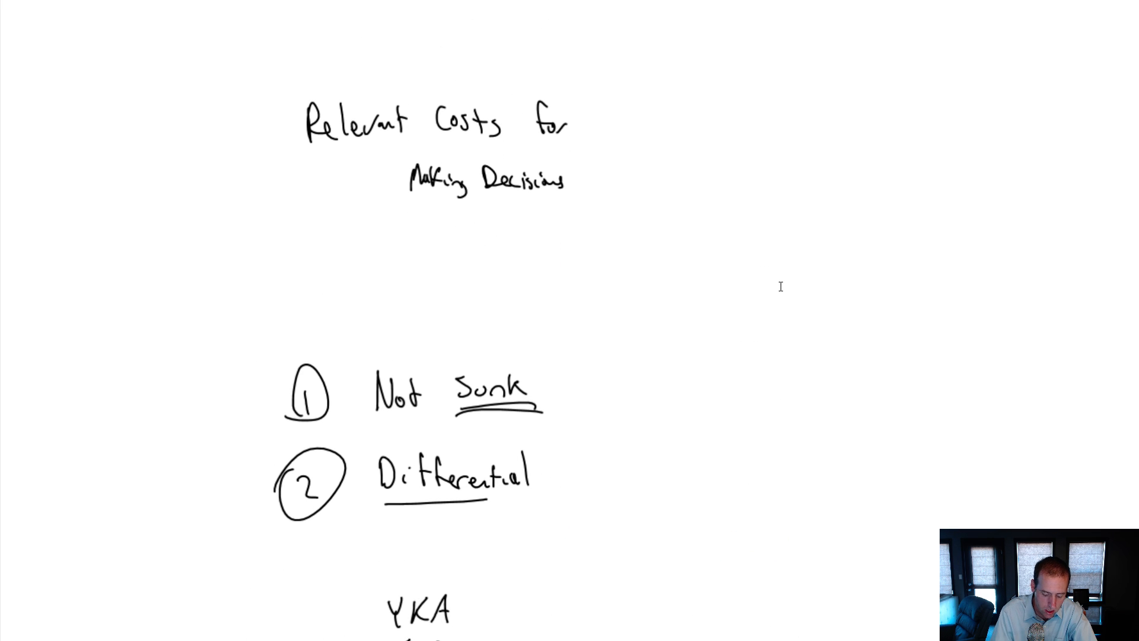
{"action": "left_click_drag", "start_coordinate": [559, 480], "coordinate": [636, 472]}
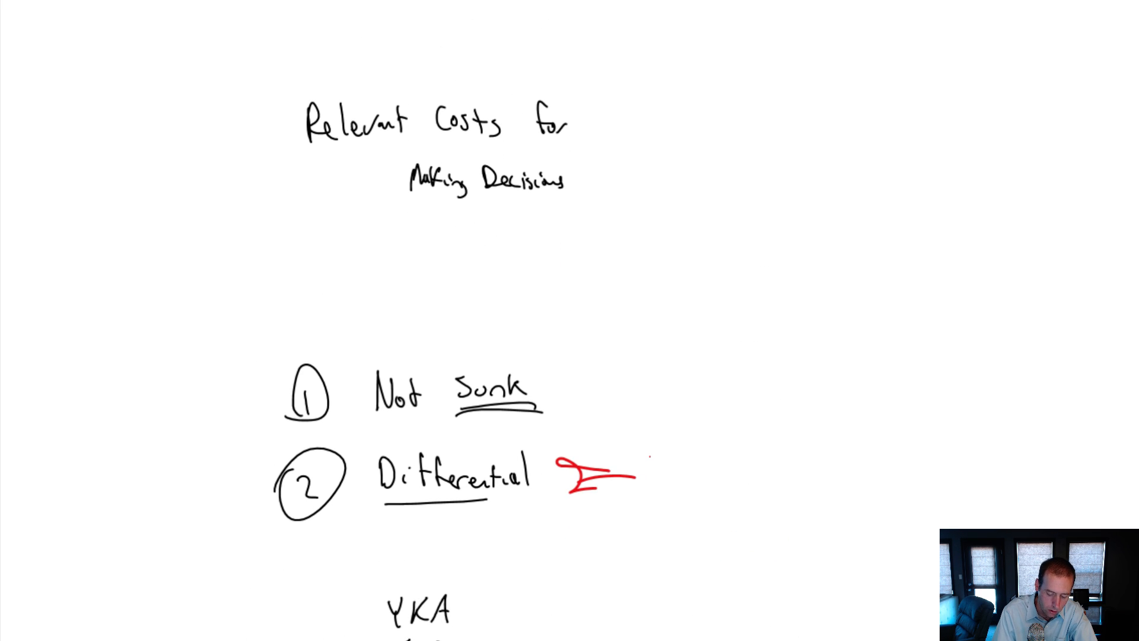